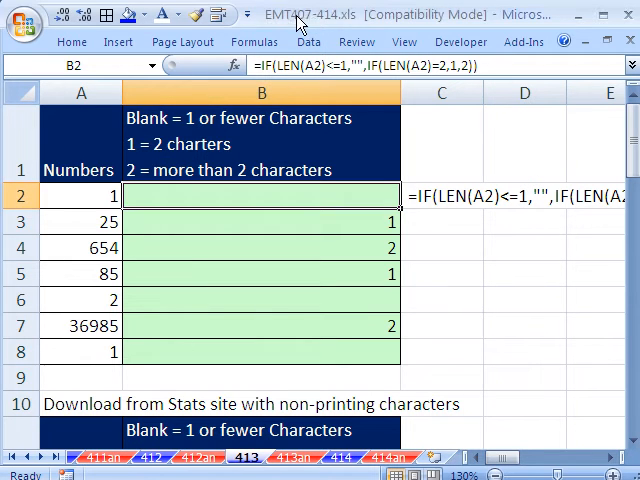
mouse_move(290, 33)
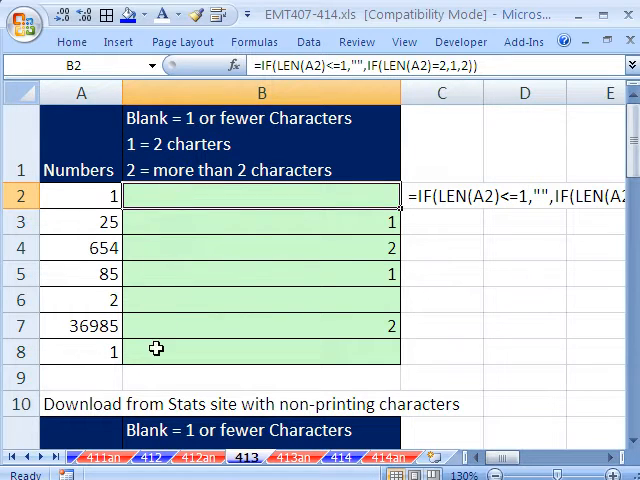
mouse_move(105, 196)
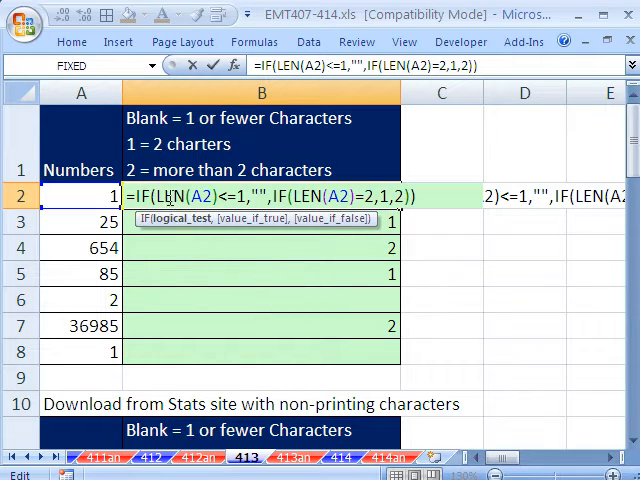
Scroll to the non-printing-characters table and inspect the B12 count formula
left_click(81, 196)
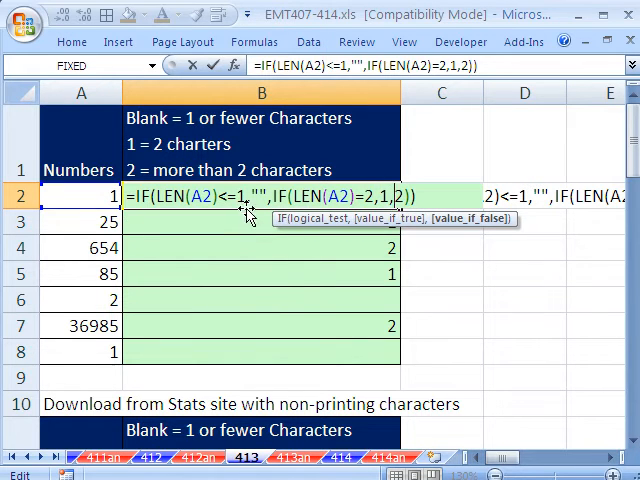
mouse_move(246, 207)
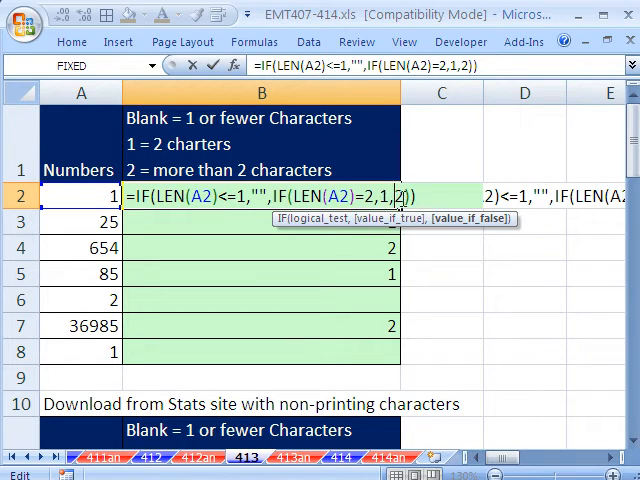
mouse_move(429, 289)
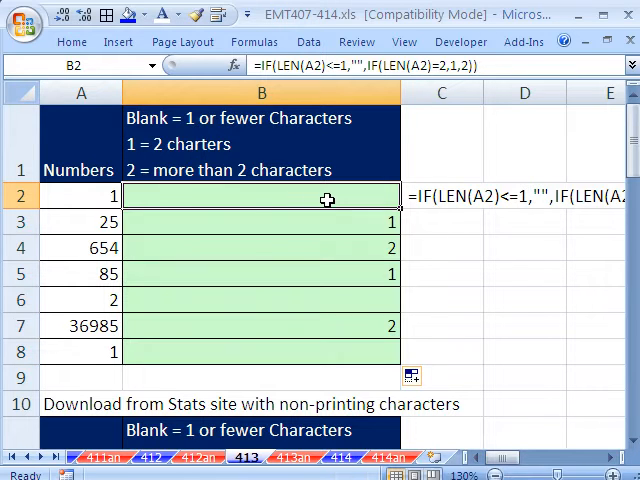
mouse_move(341, 247)
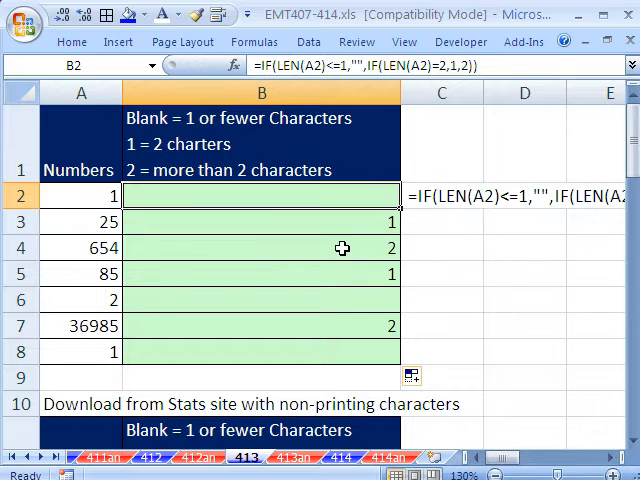
scroll("down", 3)
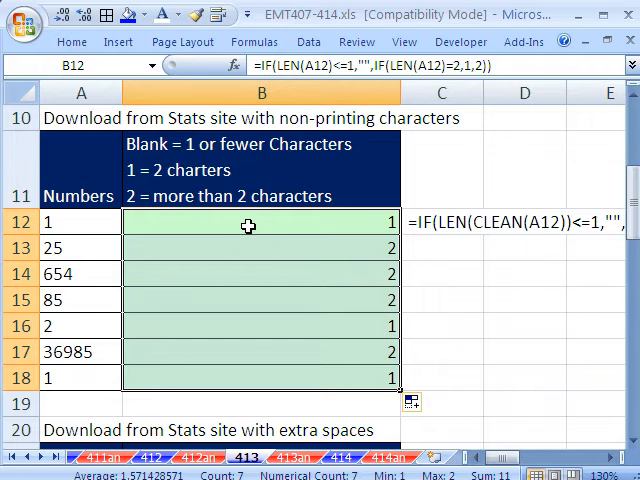
double_click(248, 221)
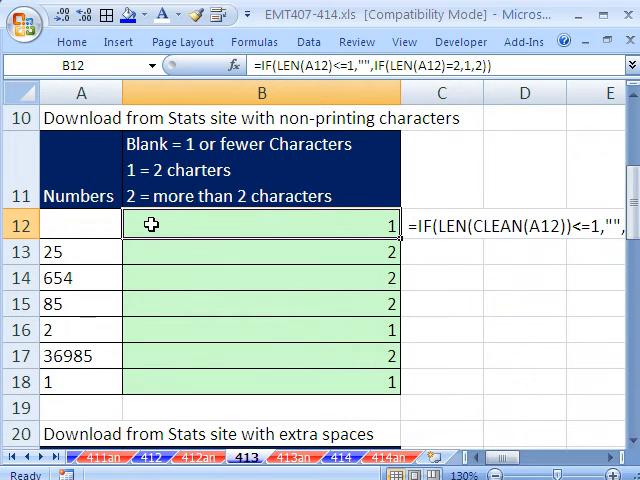
Edit B12 so both LEN tests wrap A12 in CLEAN
double_click(262, 224)
type("cl")
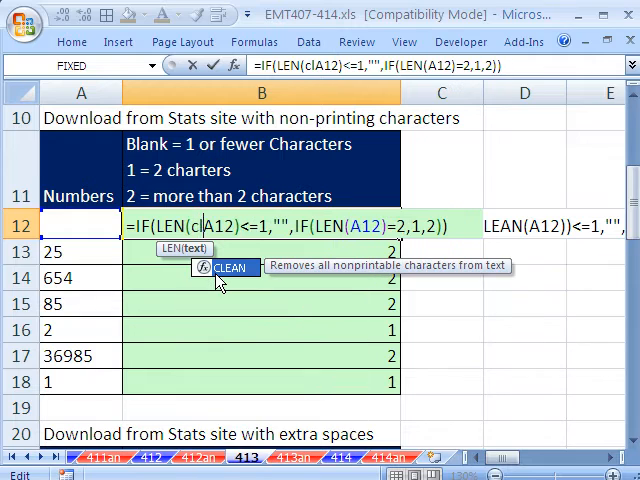
type("ean")
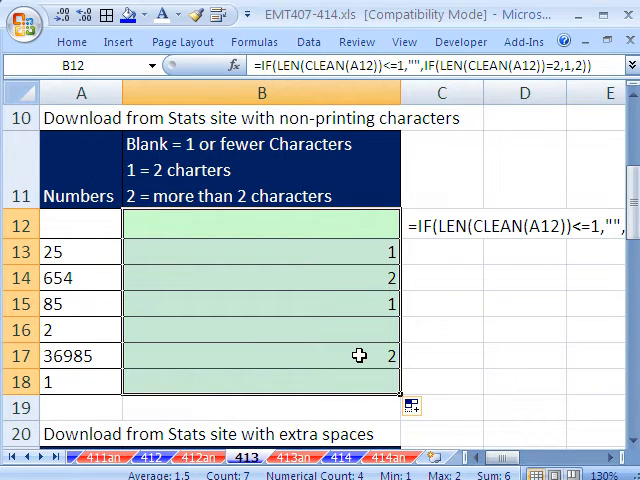
Fill the IF/LEN count formula into B22:B28, check A23, and open B22
scroll("down", 3)
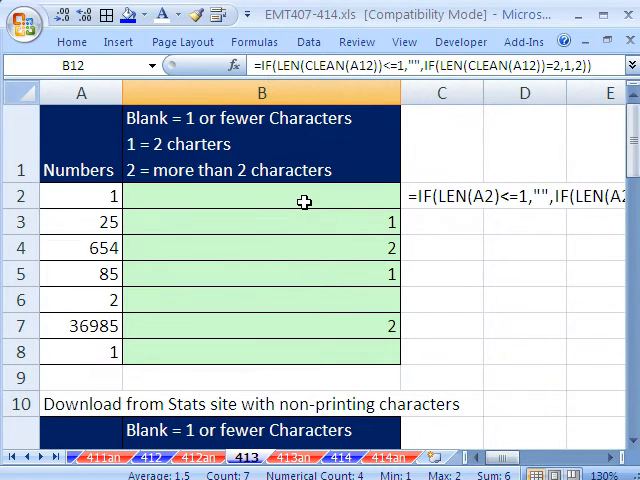
scroll("down", 3)
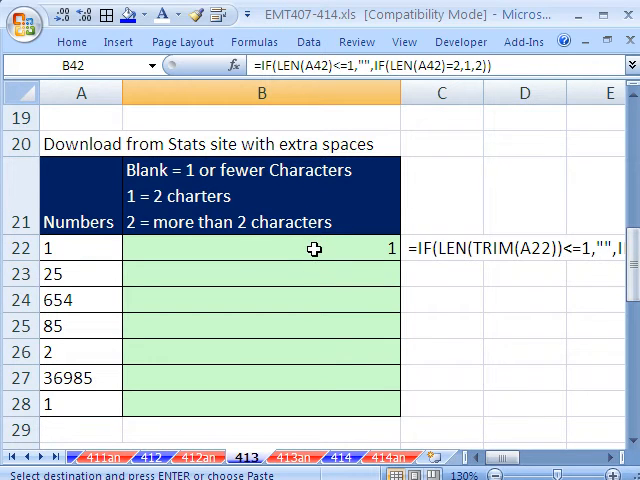
left_click(262, 248)
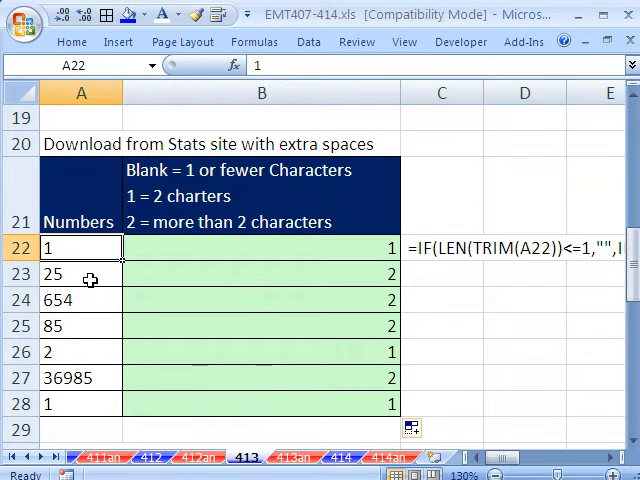
left_click(81, 273)
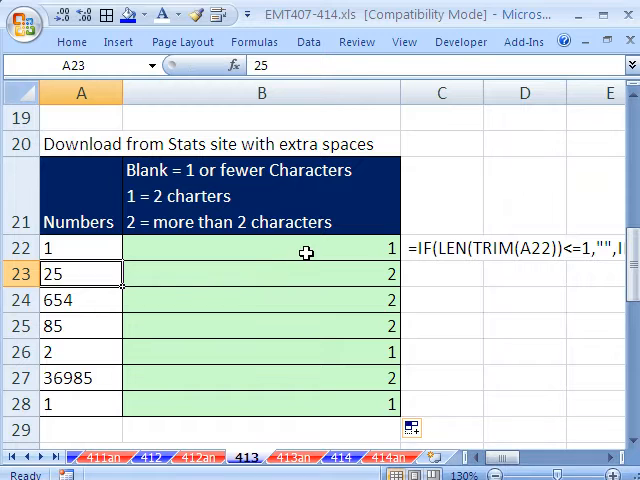
double_click(262, 247)
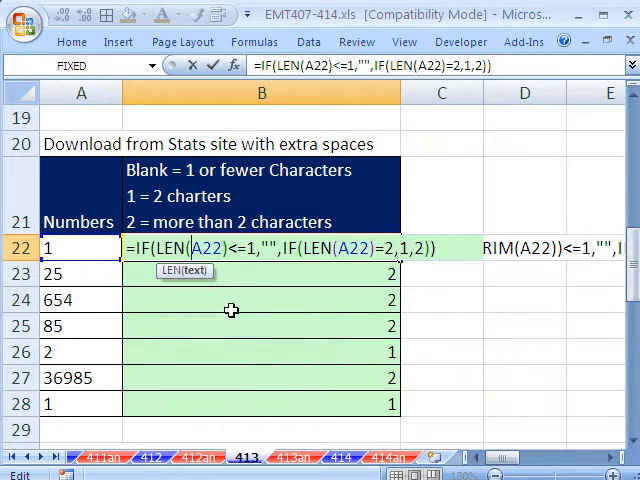
Wrap A22 in TRIM in both LEN tests and fill B22 down to B28
type("TRIM(")
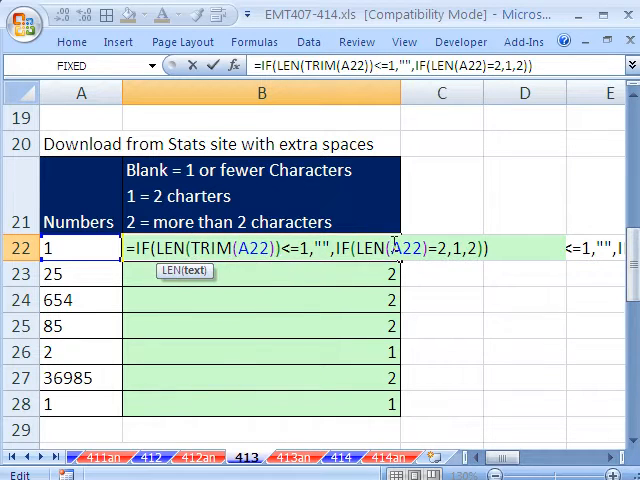
type("tri")
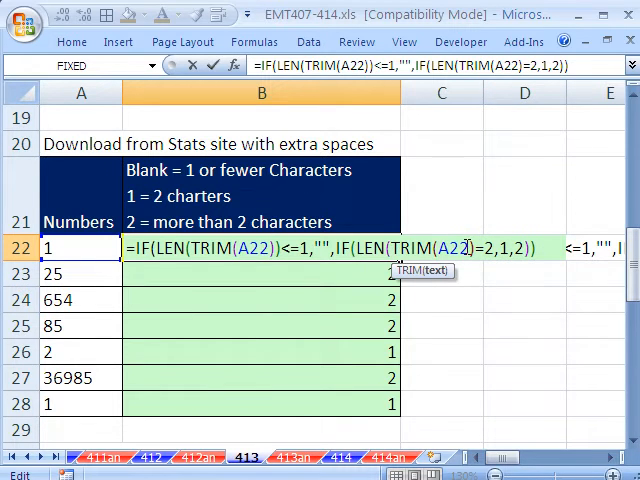
mouse_move(468, 290)
type(")")
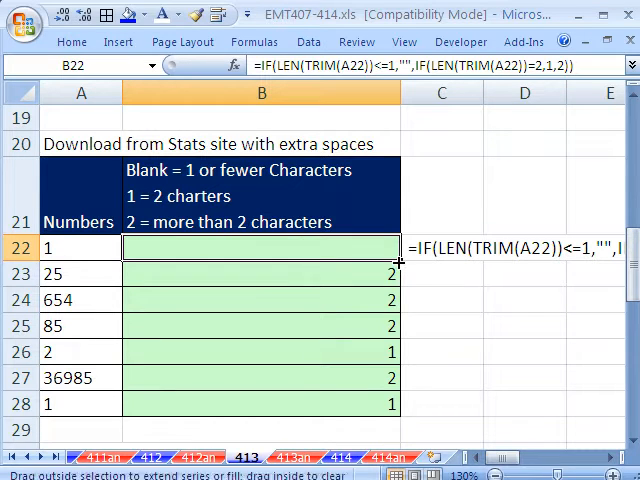
left_click_drag(399, 262, 399, 408)
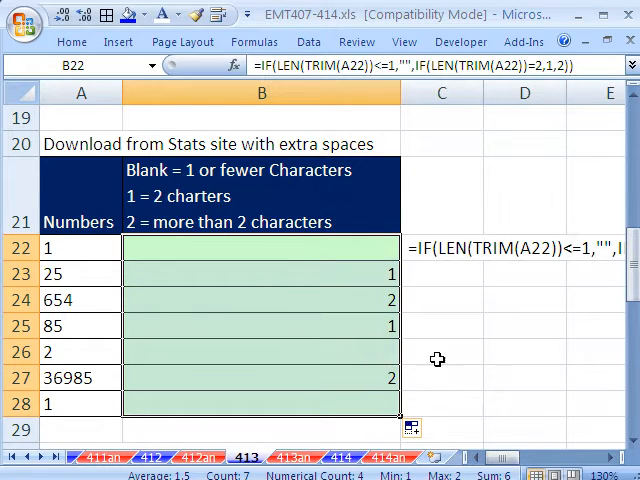
double_click(261, 274)
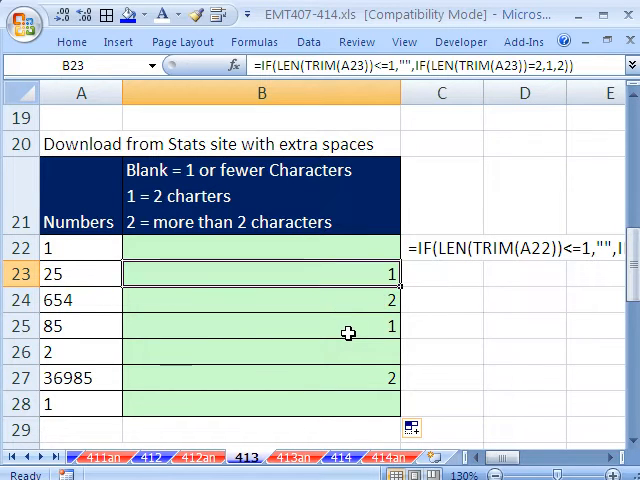
Fill the original count formula from B32 down the Text To Columns table
scroll("down", 3)
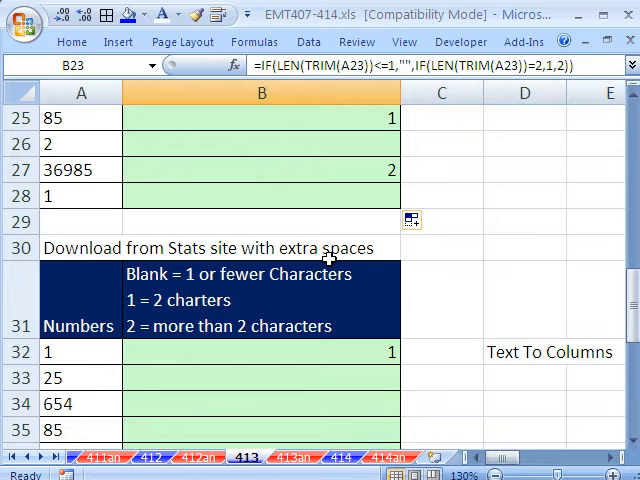
scroll("down", 3)
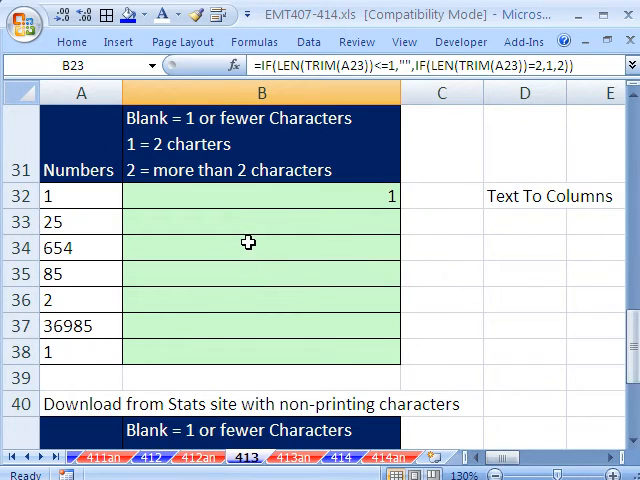
left_click(262, 196)
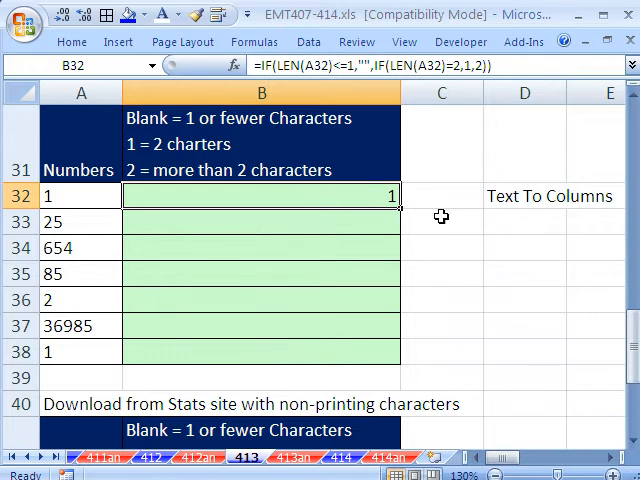
scroll("down", 3)
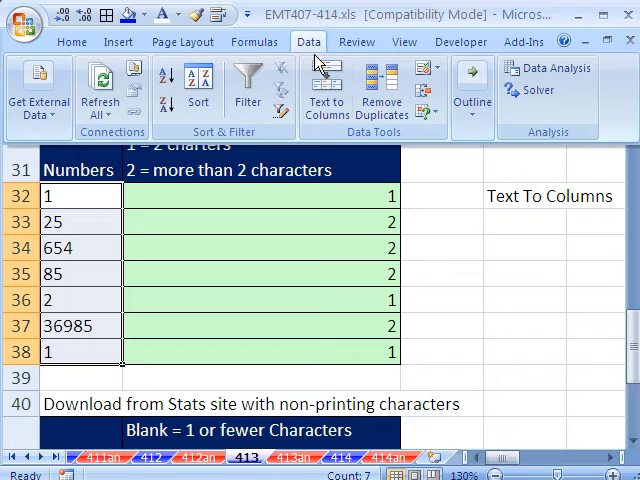
left_click(326, 90)
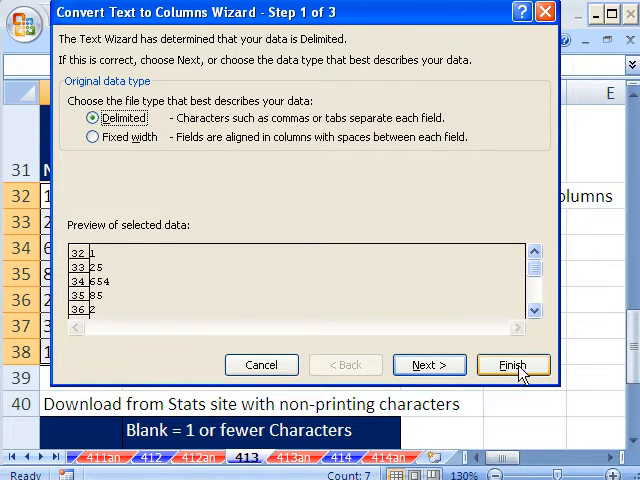
left_click(513, 364)
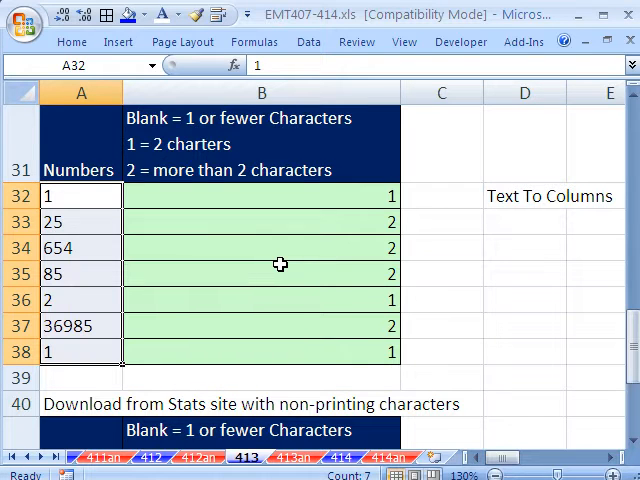
key("alt")
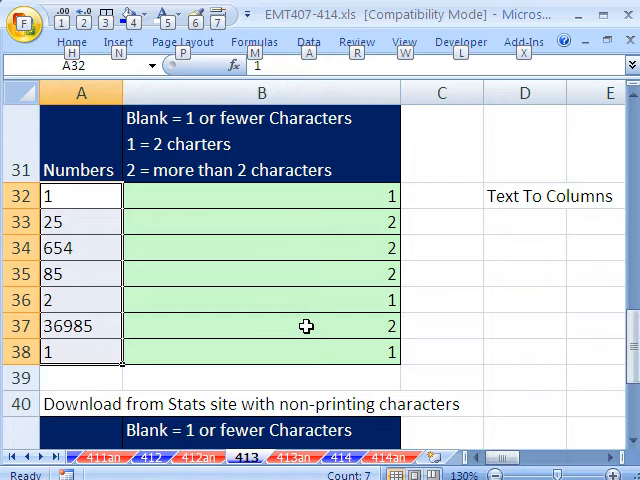
Run Text to Columns on A32:A38 again and finish it
left_click(308, 41)
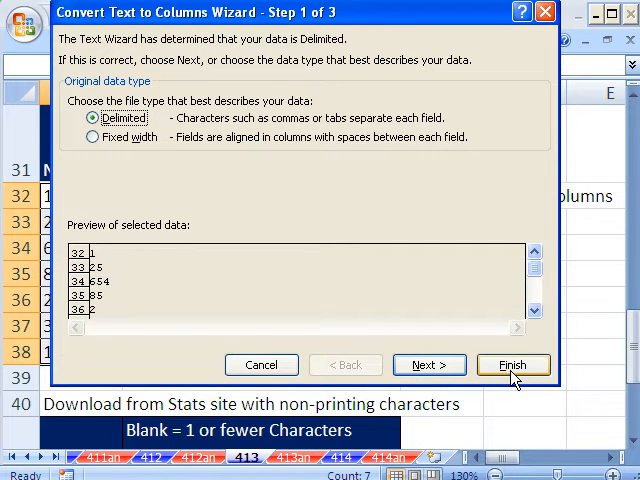
left_click(513, 364)
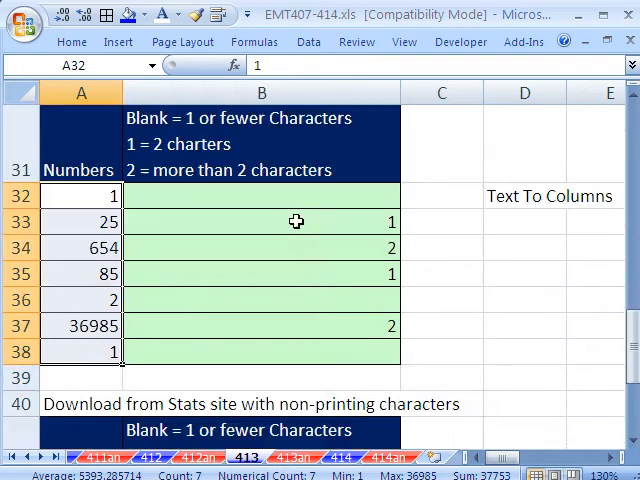
scroll("down", 3)
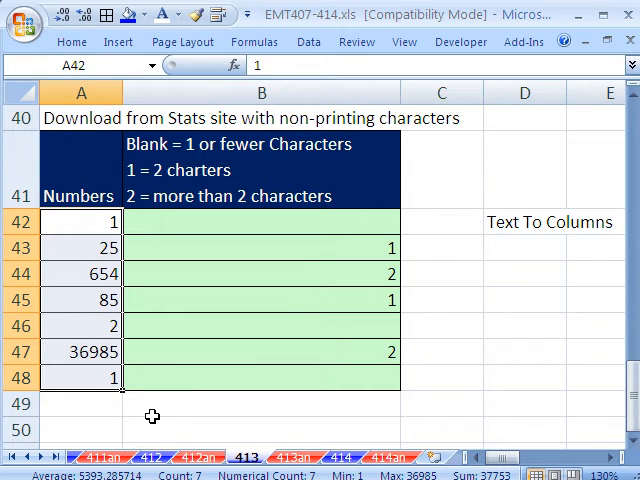
mouse_move(206, 393)
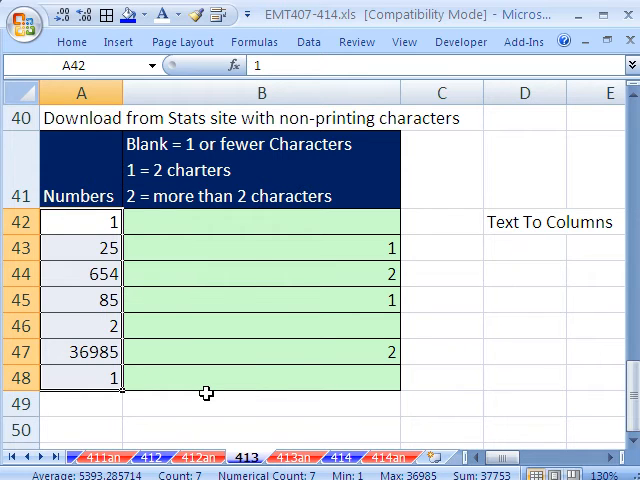
mouse_move(273, 276)
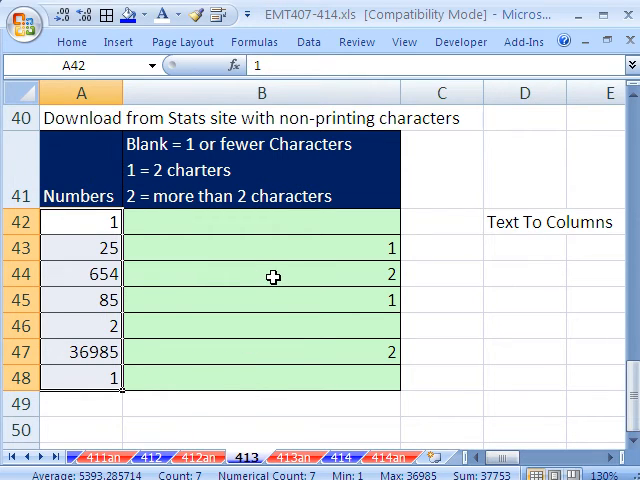